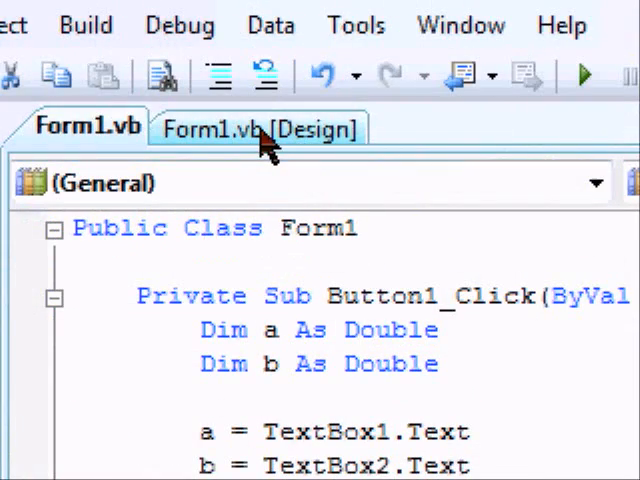
Switch between the Form1 code and design views, ending on the calculator layout.
left_click(256, 130)
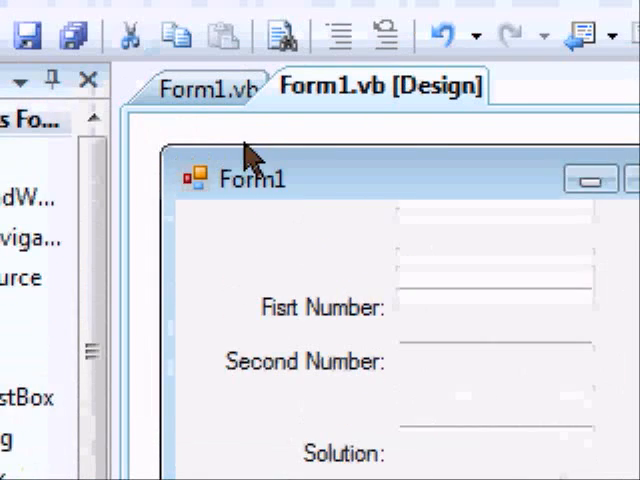
left_click(208, 88)
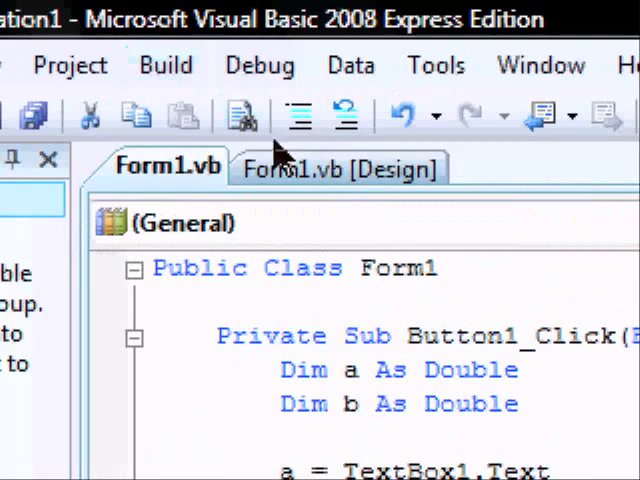
left_click(338, 168)
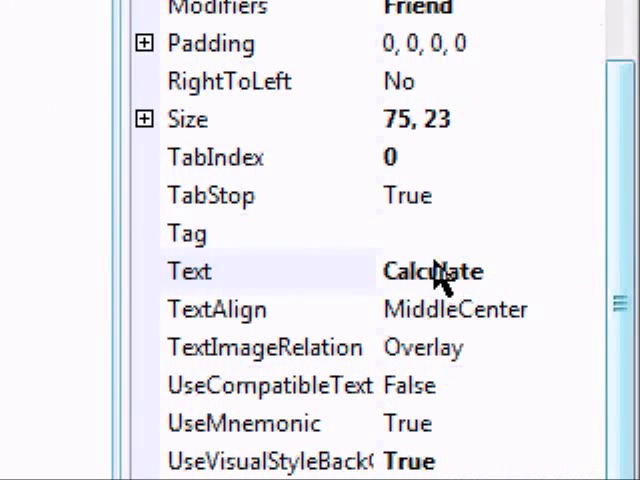
Set the Calculate button's Text property to Add.
left_click(432, 272)
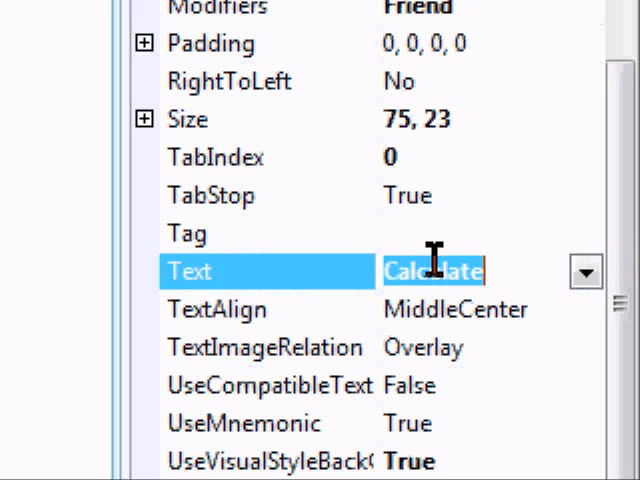
type("Add")
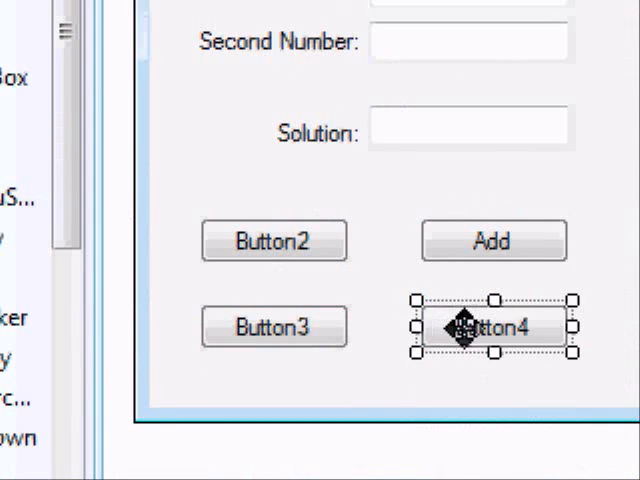
Caption Button2 as Subtract and Button4 as Division via their Text properties.
left_click(274, 240)
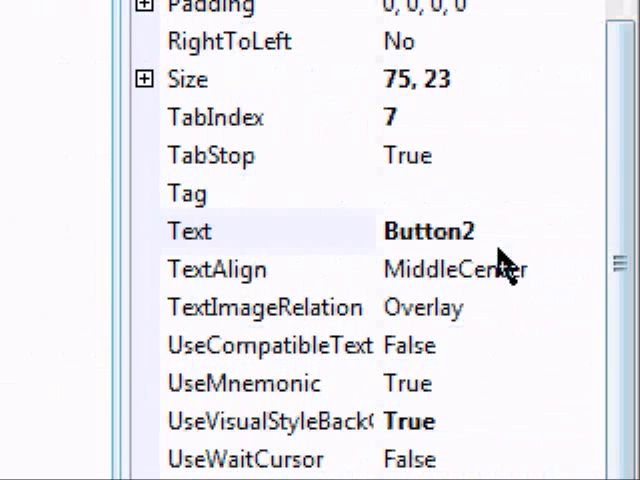
left_click(430, 232)
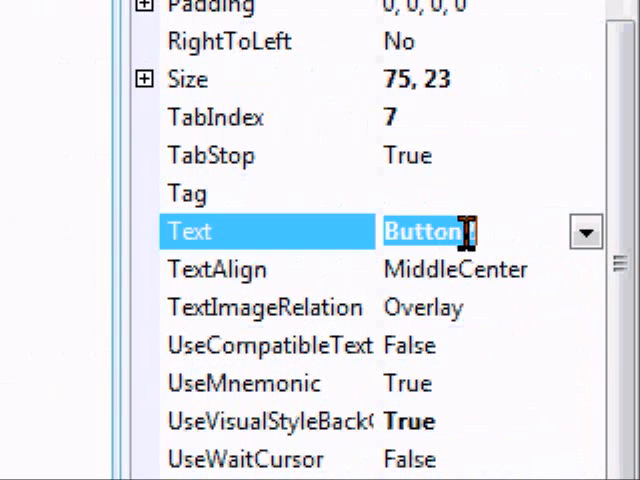
type("Subtr")
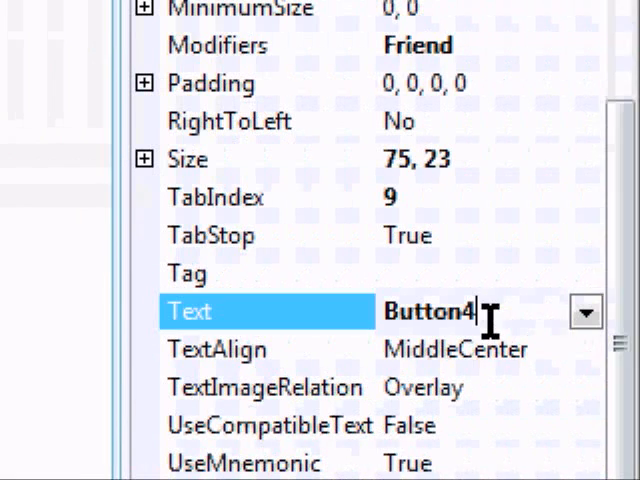
type("Divi")
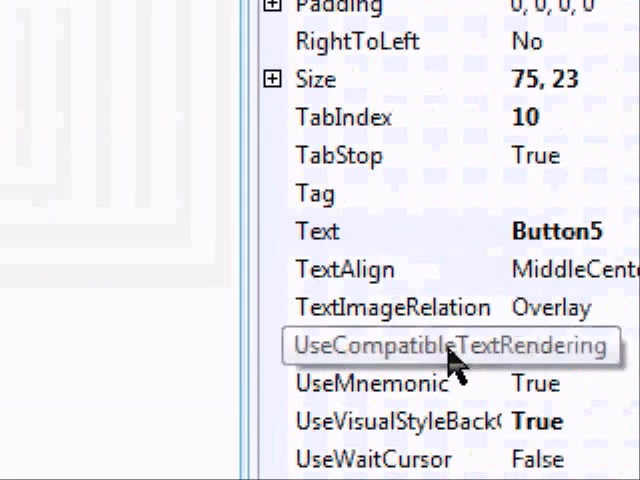
Caption Button5 as Area and Button6 as Destroy all text, widening Button6.
left_click(320, 232)
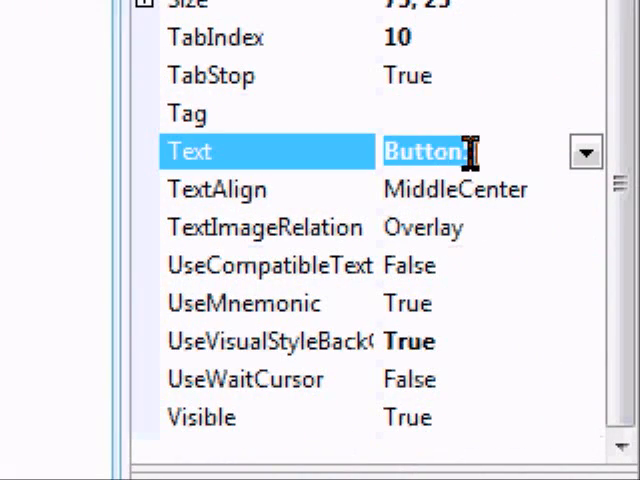
type("Area")
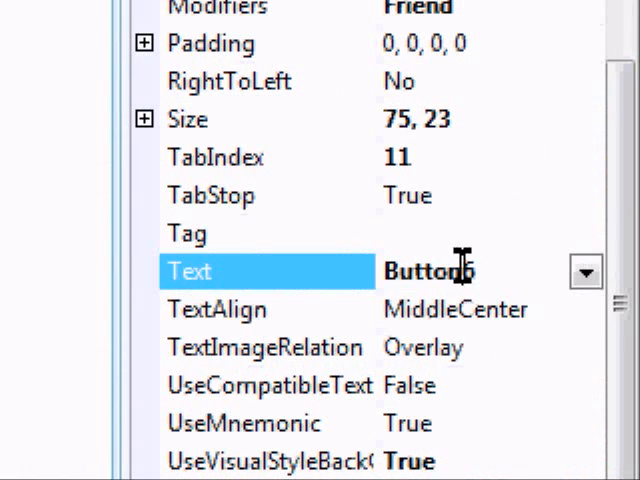
triple_click(430, 272)
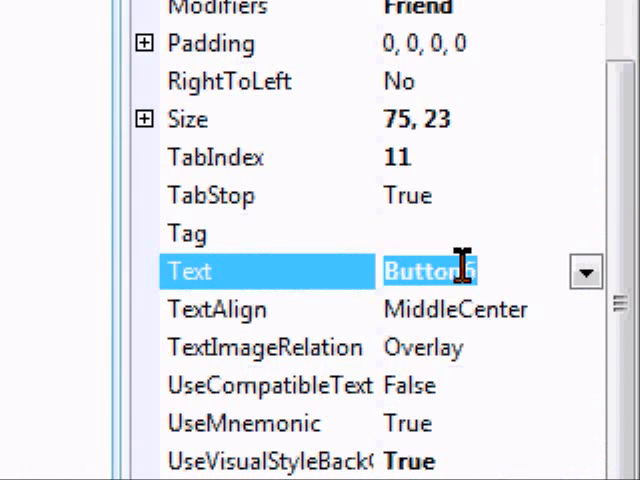
type("Clear")
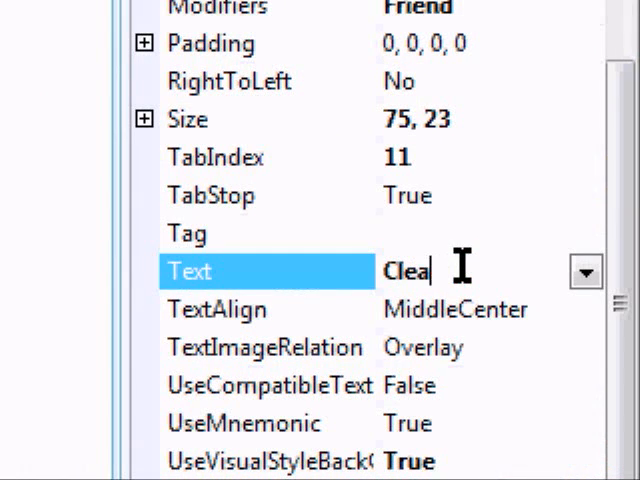
type("Des")
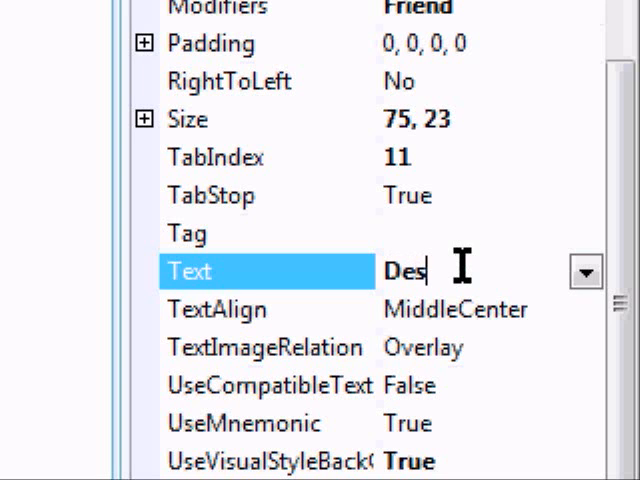
type("troy all text")
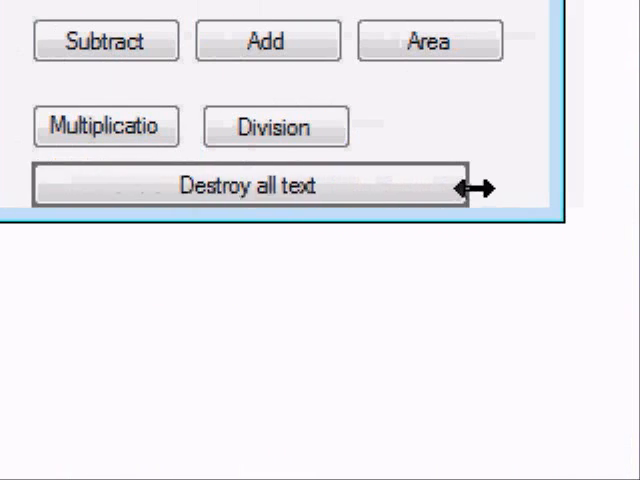
left_click(230, 188)
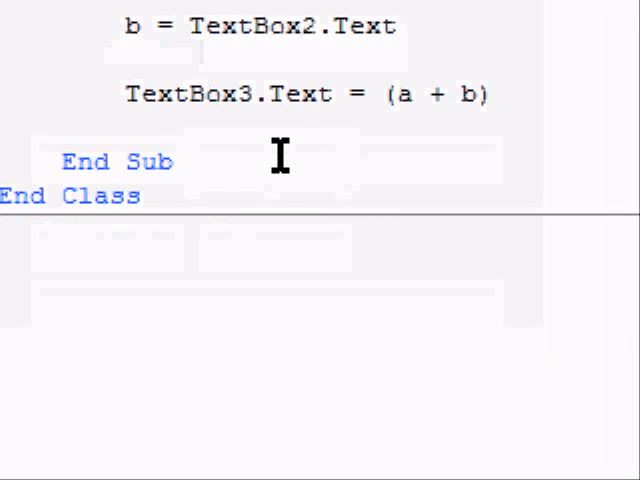
Create Button2's click handler and copy the Add code's declarations and text box readings into it.
scroll("up", 3)
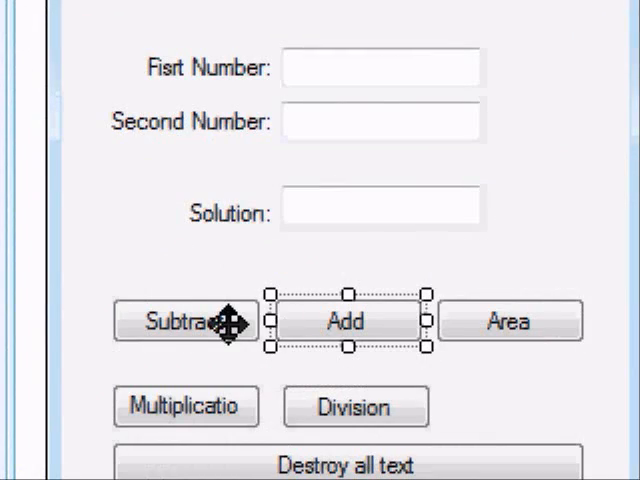
double_click(346, 320)
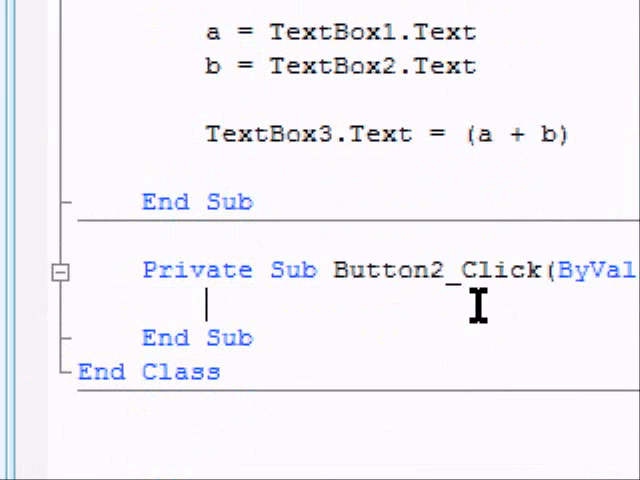
scroll("up", 3)
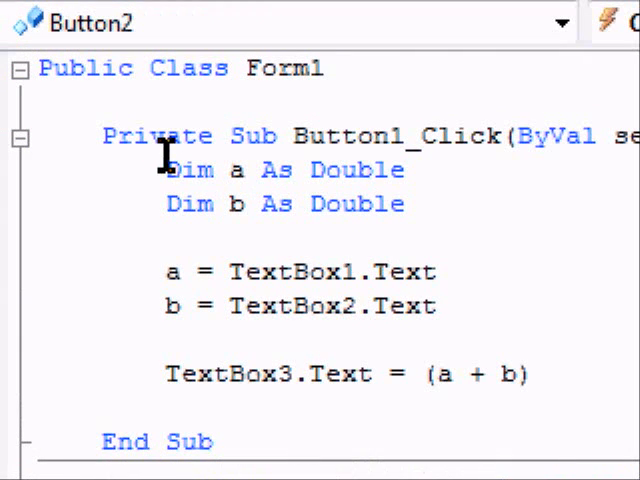
left_click_drag(166, 170, 438, 306)
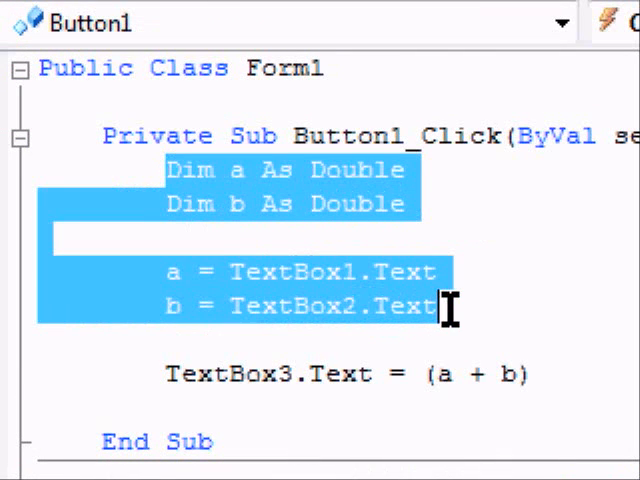
scroll("down", 3)
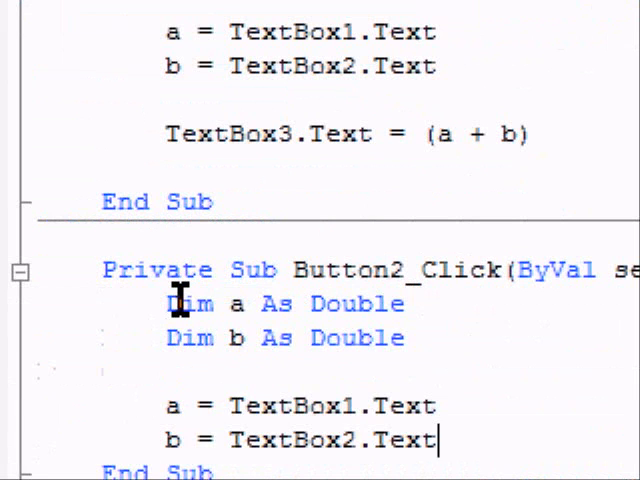
scroll("up", 3)
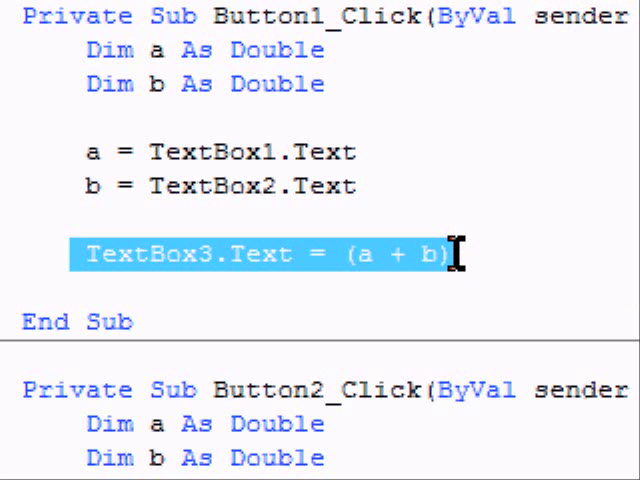
mouse_move(432, 228)
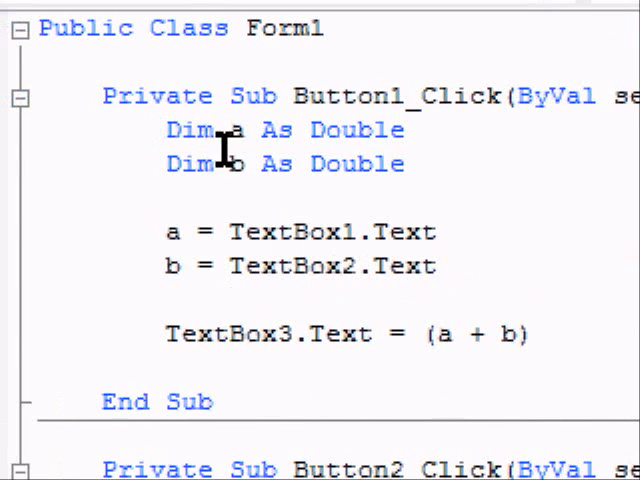
left_click_drag(164, 128, 420, 164)
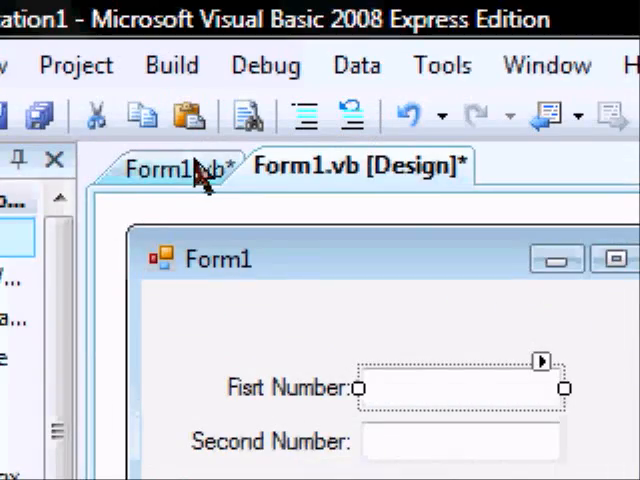
In Button2_Click, set TextBox3.Text = (a - b).
left_click(170, 166)
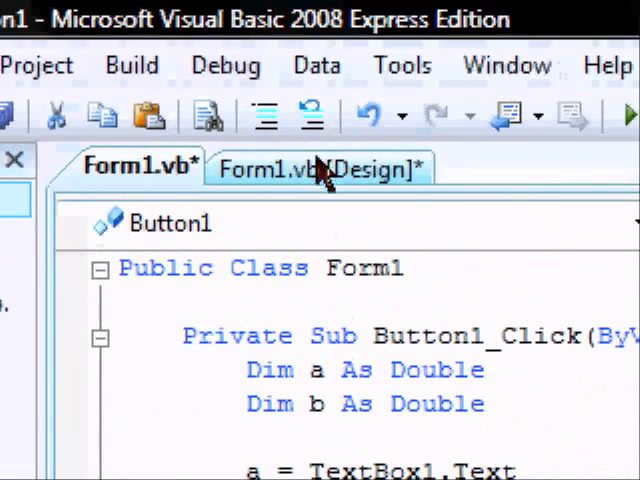
left_click(310, 166)
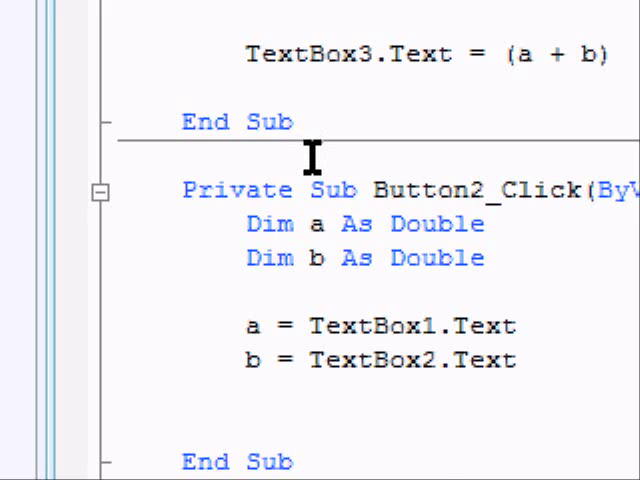
type("text")
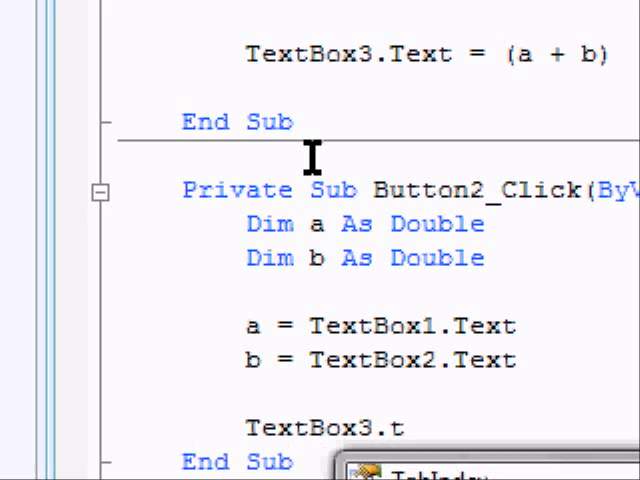
type("ext =")
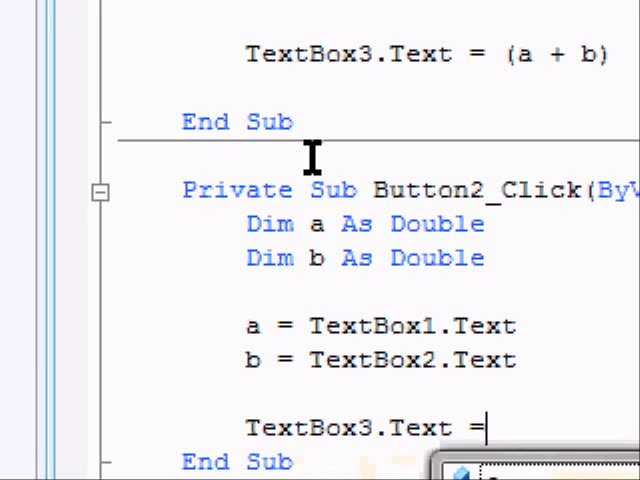
type("(a-b")
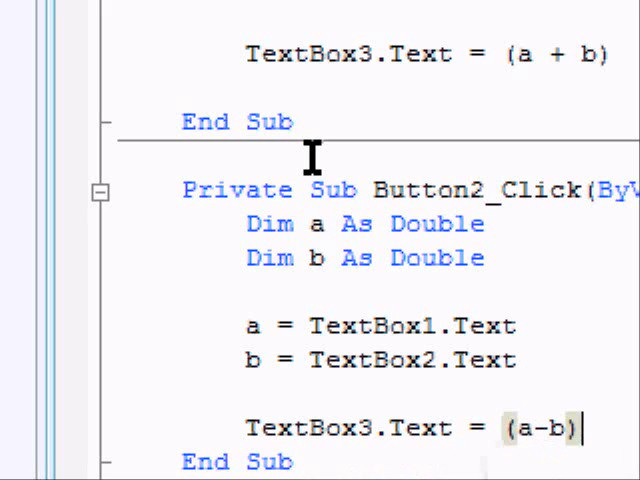
left_click(262, 126)
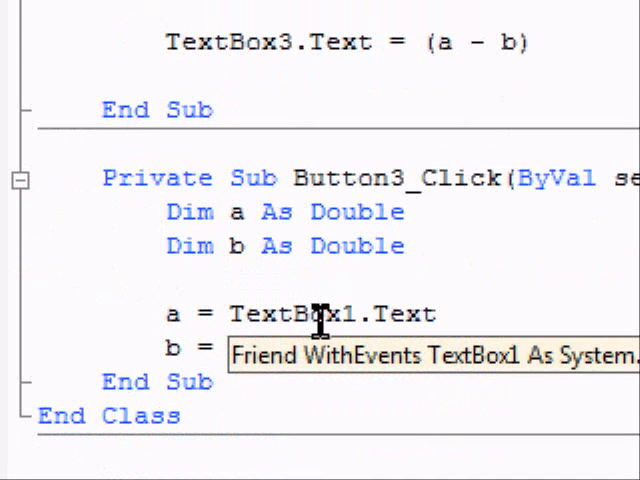
In Button3_Click, read b from TextBox2 and set TextBox3.Text = (a * b).
type("TextBox2.Text")
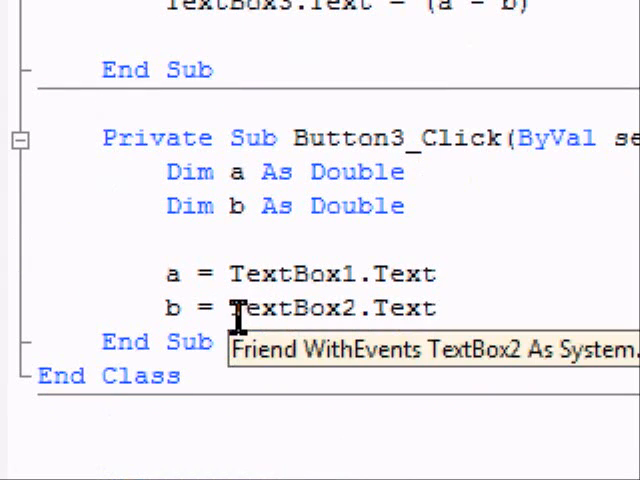
mouse_move(448, 310)
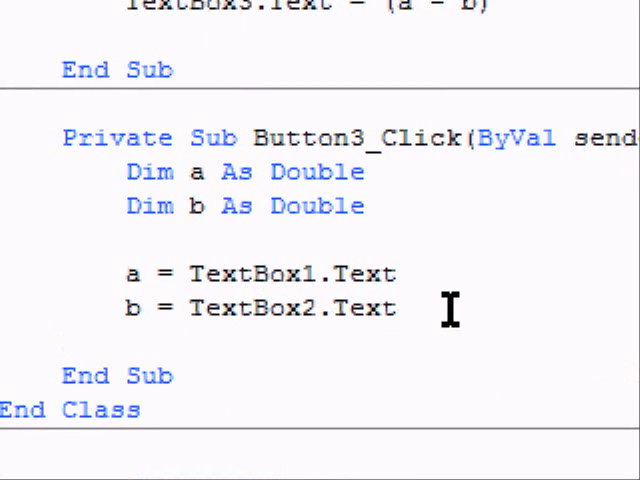
type("tex")
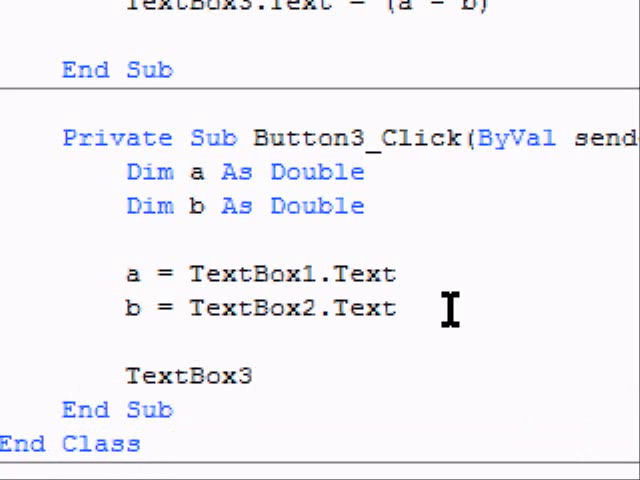
type(".Text")
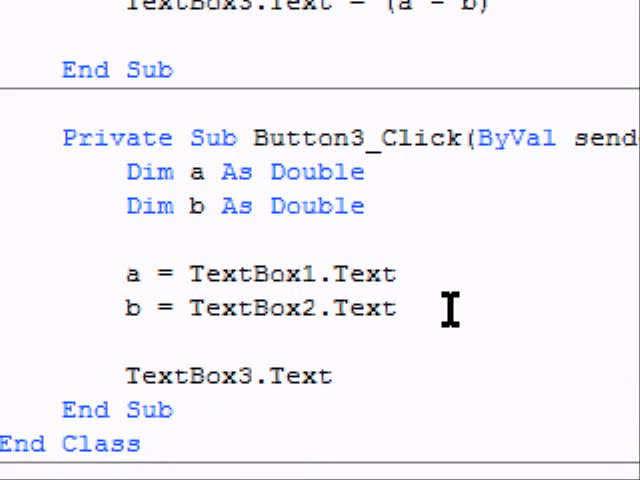
type("=")
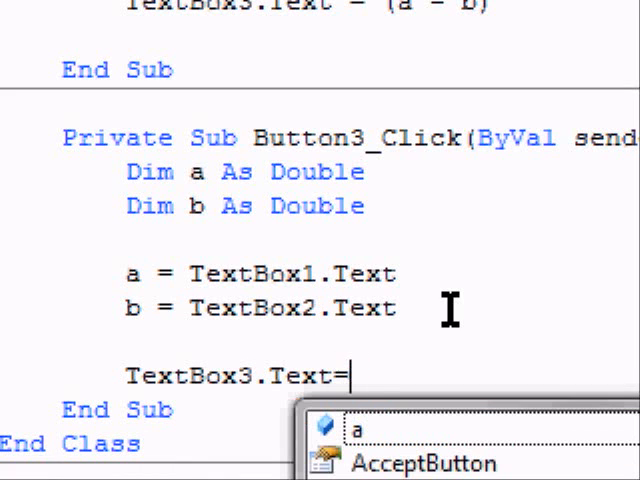
type("(a*")
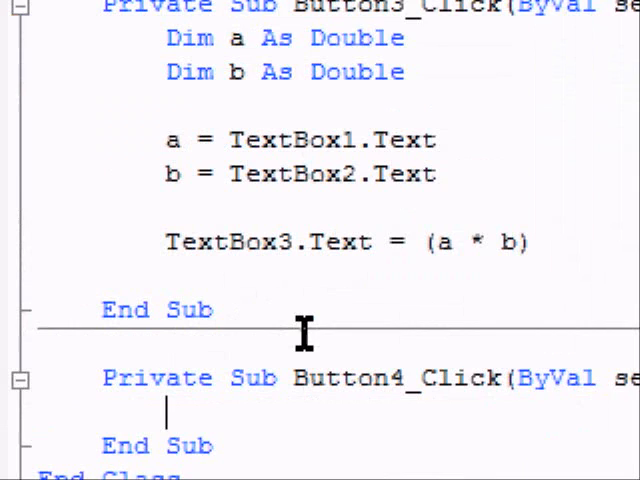
In Button4_Click, set TextBox3.Text = (a / b).
scroll("down", 3)
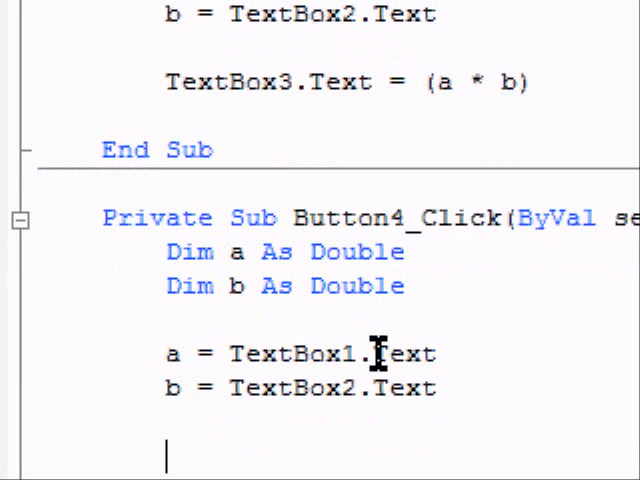
type("te")
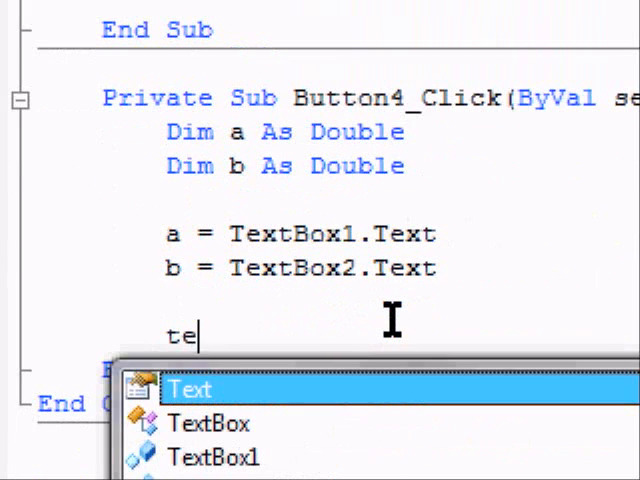
type("TextBox3")
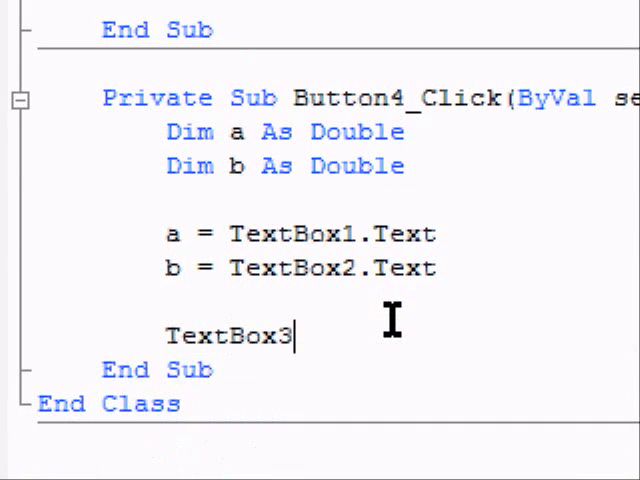
type(".tex")
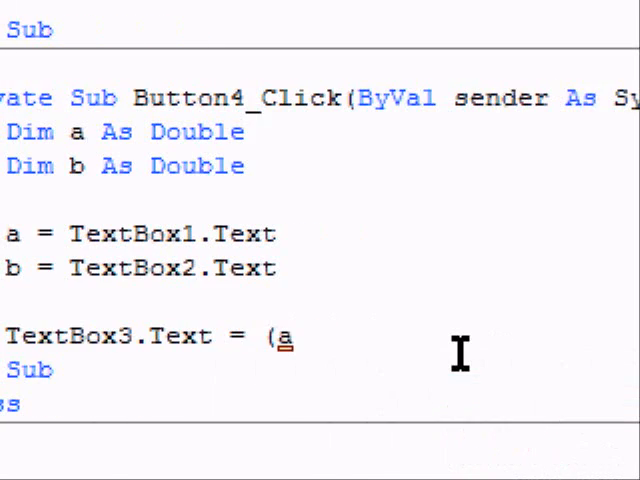
type("/b")
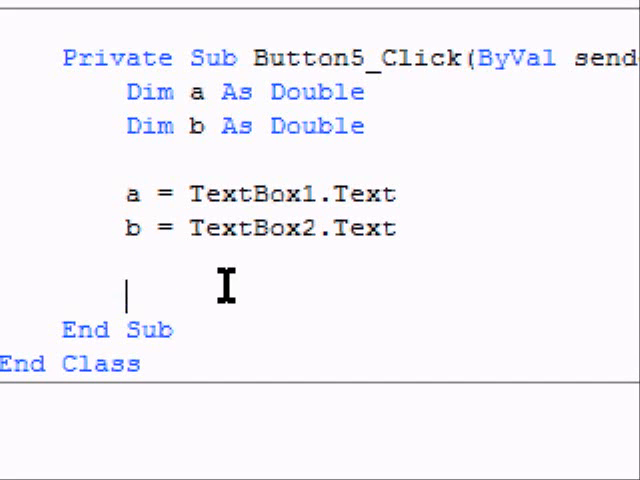
In Button5_Click, set TextBox3.Text = (a * b).
type("tex")
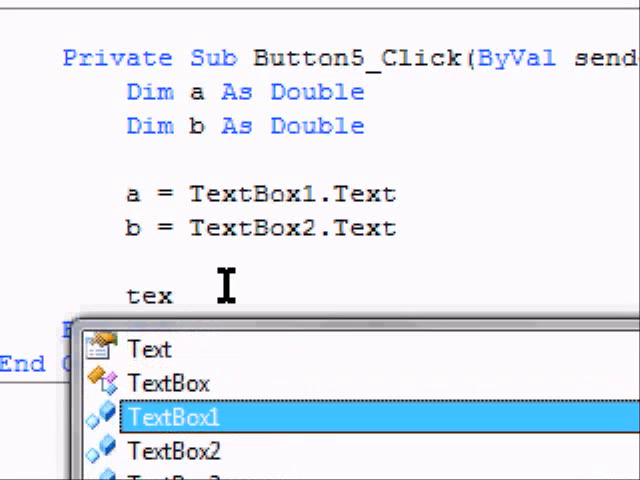
type("TextBox3.te")
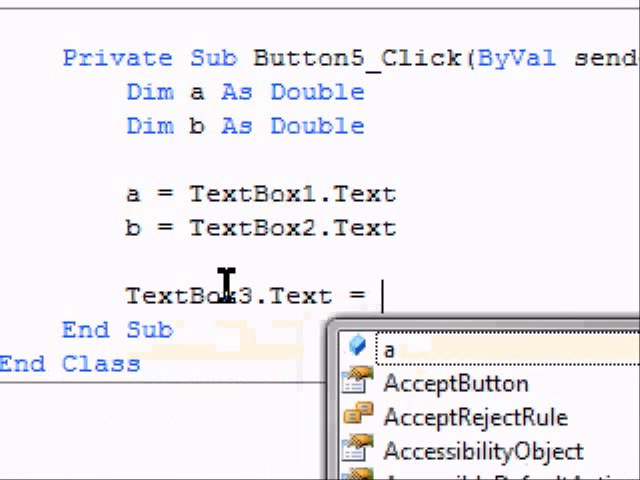
type("(a")
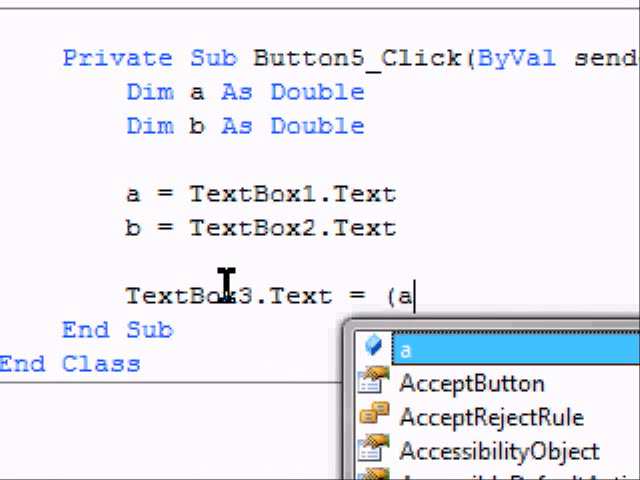
type("*")
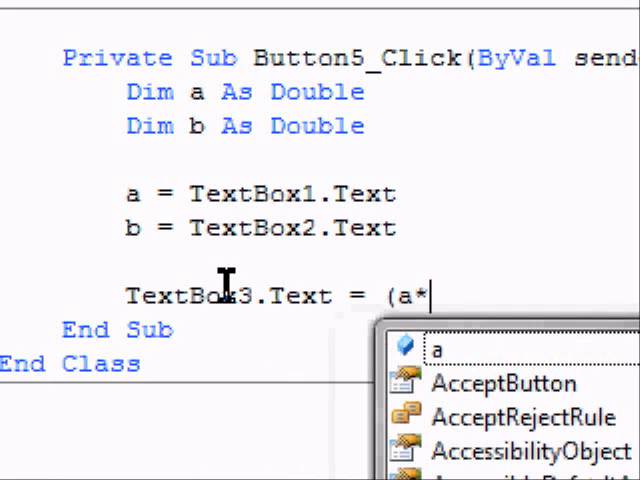
type("b)")
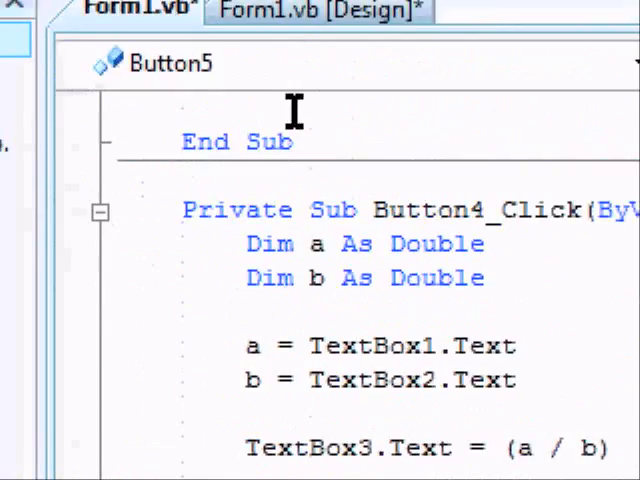
Return to the Form1 design view and select the Destroy all text button.
left_click(316, 12)
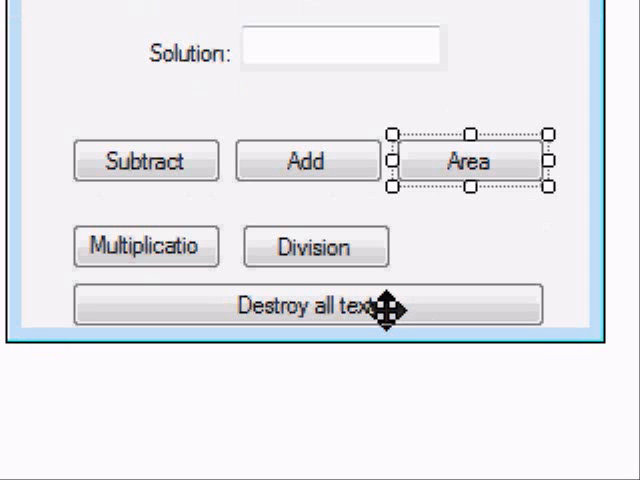
left_click(302, 306)
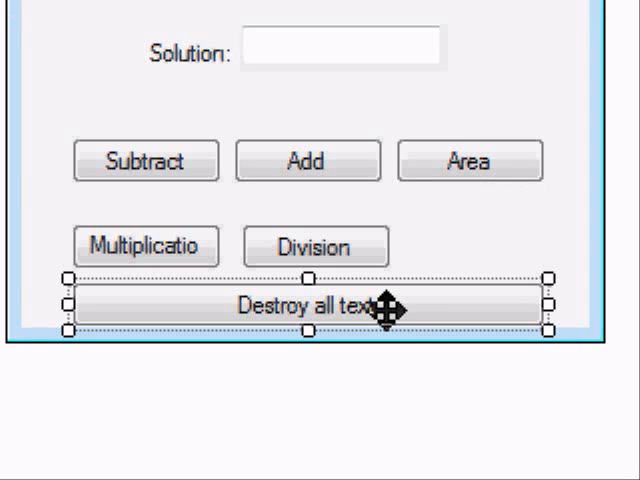
Write Button6_Click setting TextBox1, TextBox2 and TextBox3 Text to "" and return to the designer.
double_click(308, 304)
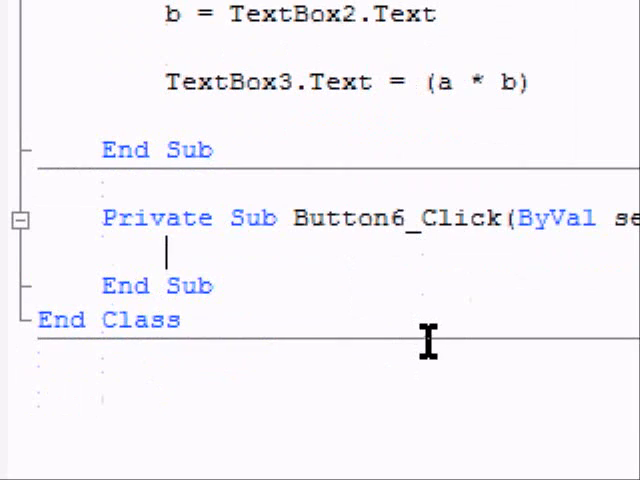
mouse_move(398, 330)
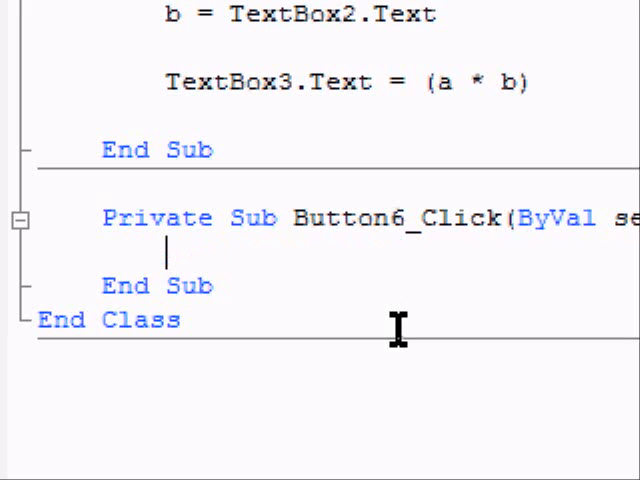
type("te")
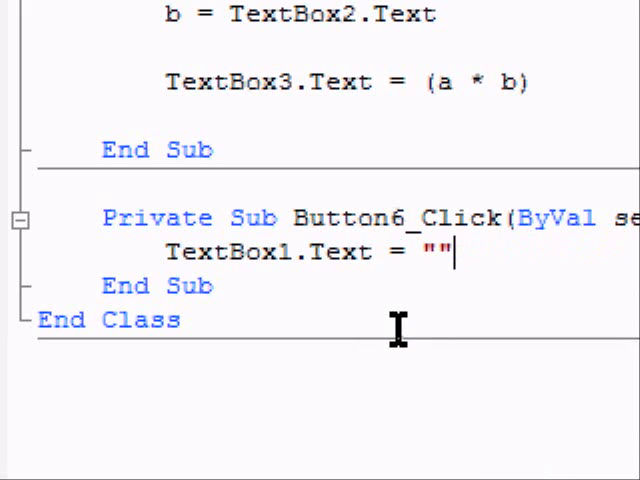
type("t")
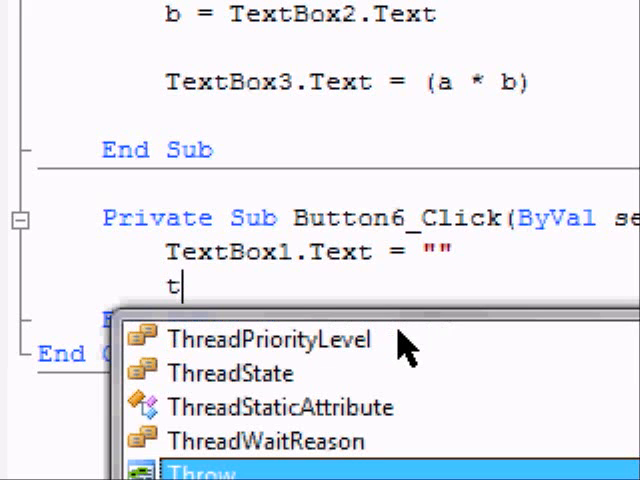
type("extBox2.Text = \"")
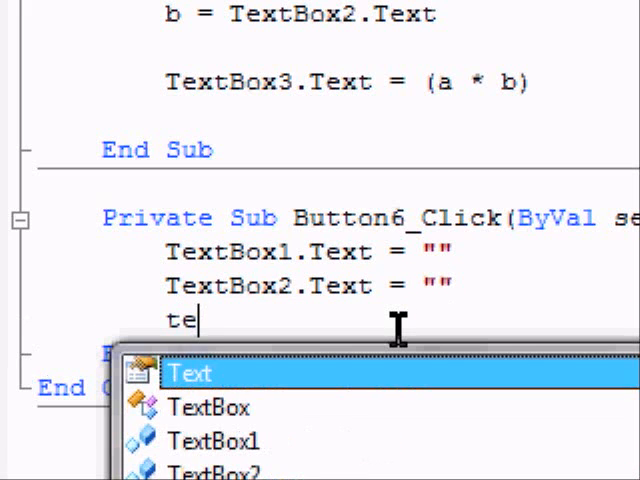
type("TextBox3.")
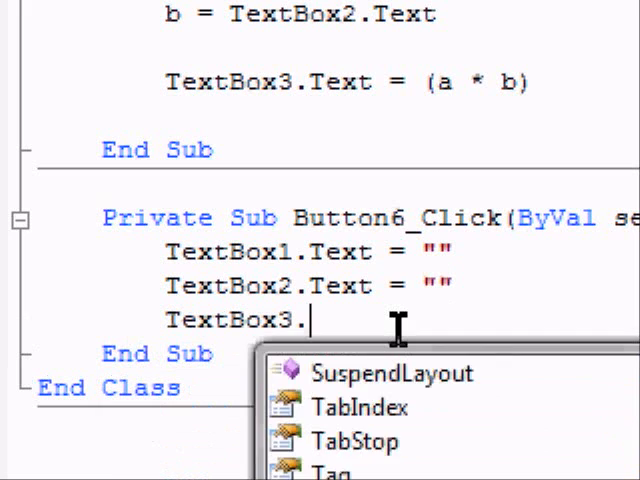
type("Text = \"")
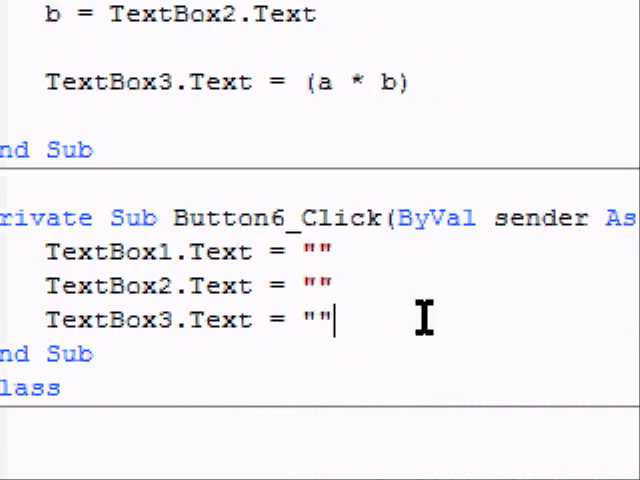
left_click(238, 48)
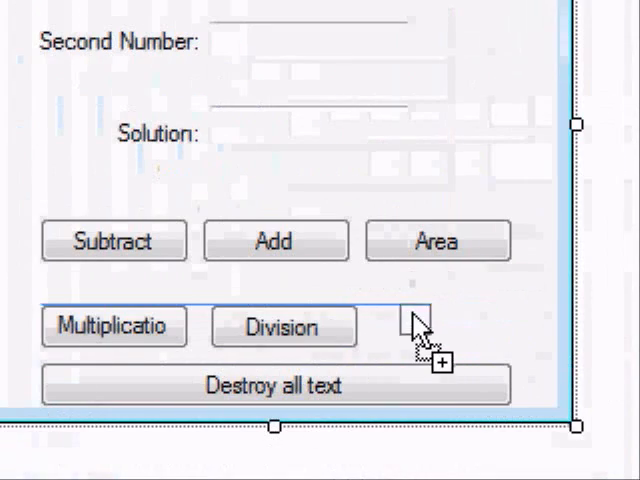
Place a new button beside Division with its Text set to 'Perimeter'.
left_click(412, 328)
type("Per")
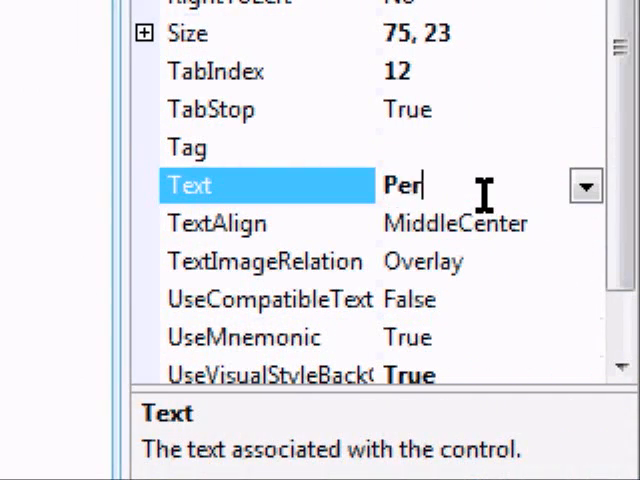
type("imeter")
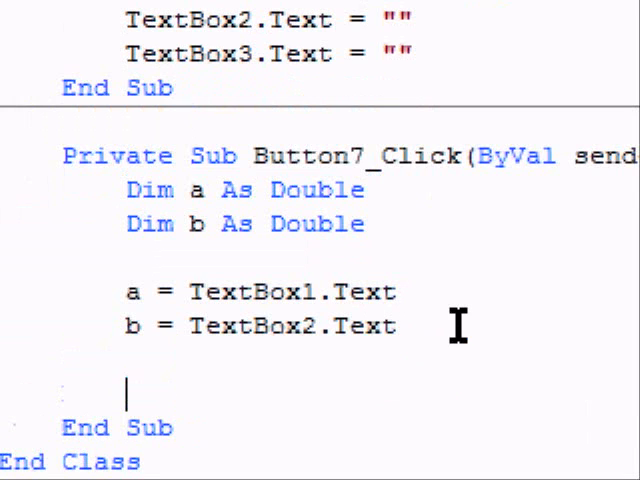
Write Button7_Click putting (a + a) + (b + b) into TextBox3, then start debugging.
type("te")
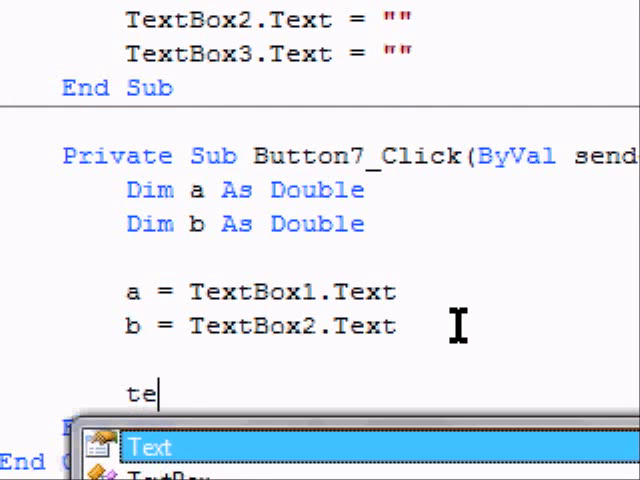
type("xtBox3")
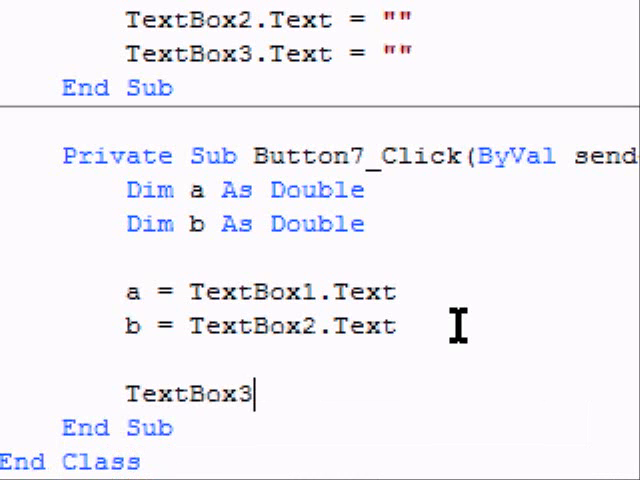
type(".Text =")
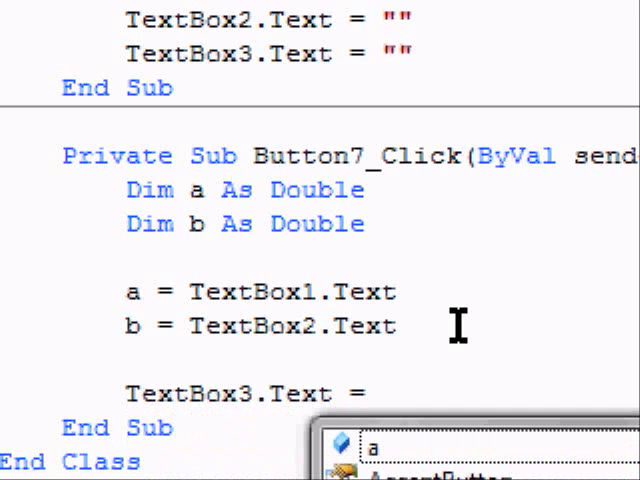
type("(")
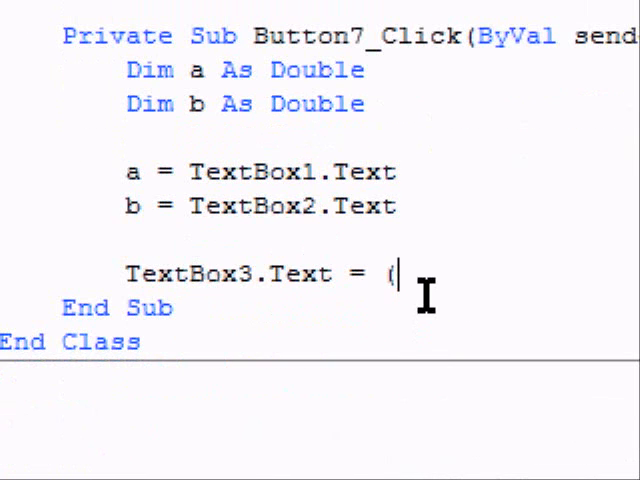
type("a + a")
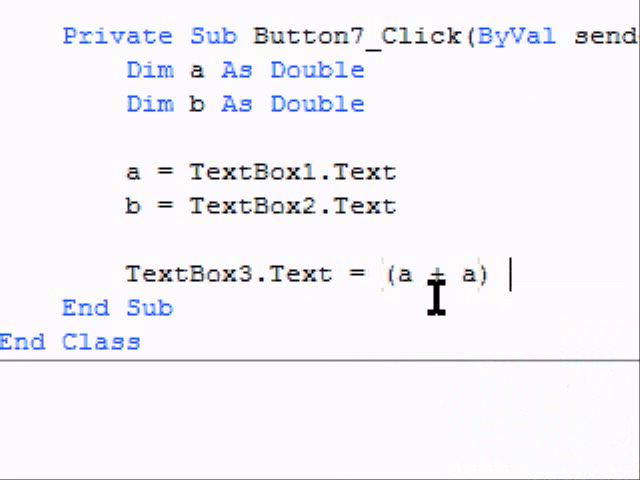
type("+")
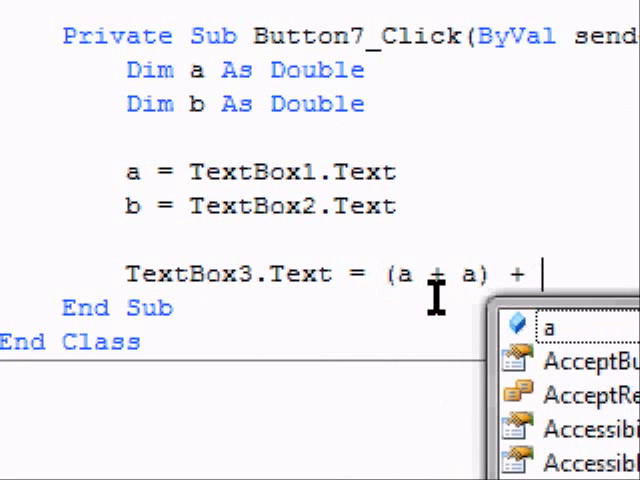
type("(b +")
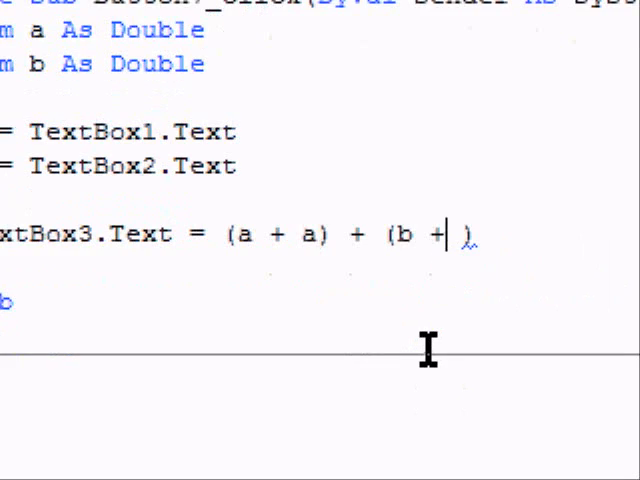
type("b")
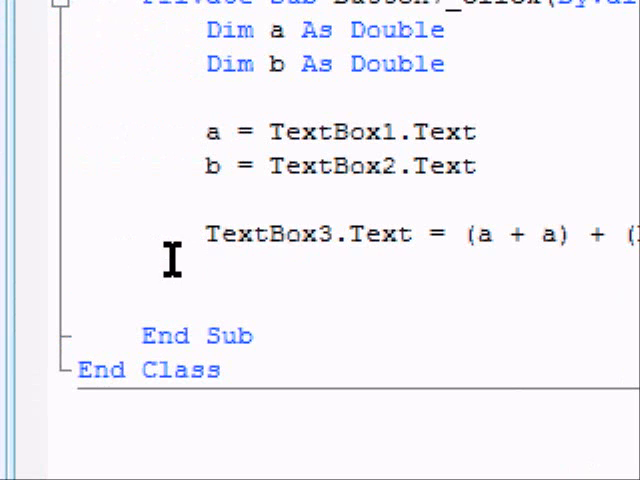
left_click(278, 126)
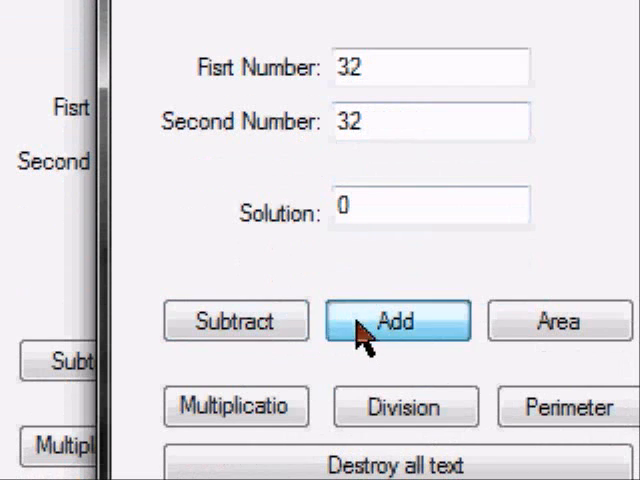
With 32 and 32 entered, compute Area (1024), Perimeter (128), then clear all text boxes.
left_click(560, 322)
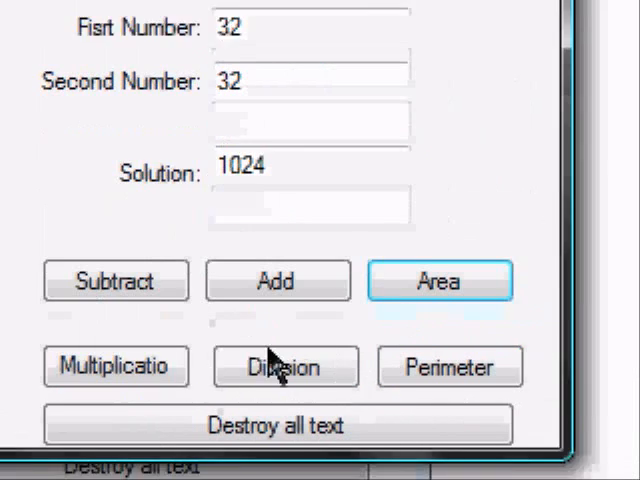
left_click(284, 368)
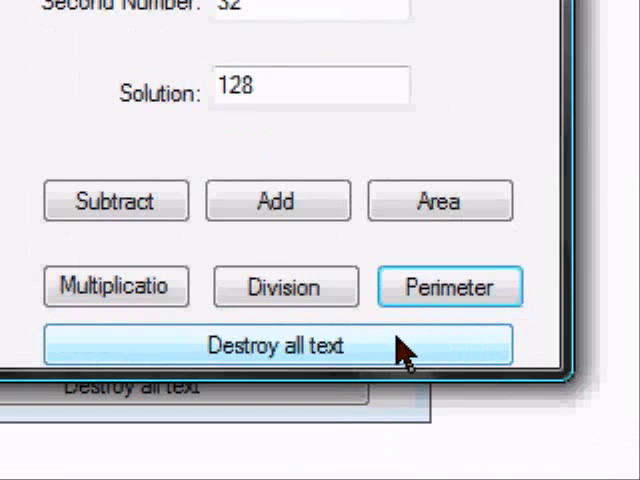
left_click(282, 346)
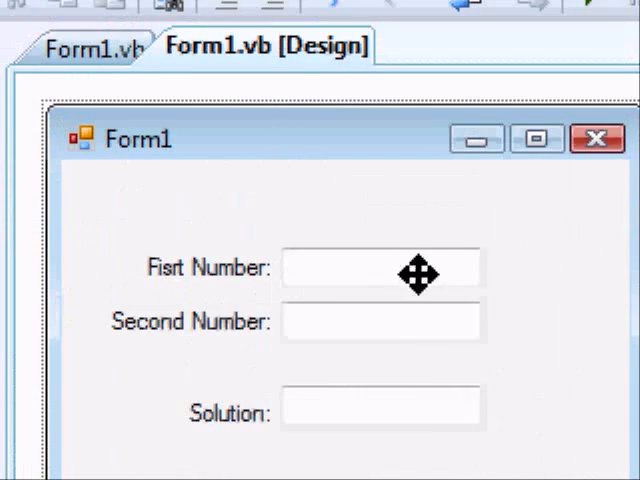
scroll("down", 3)
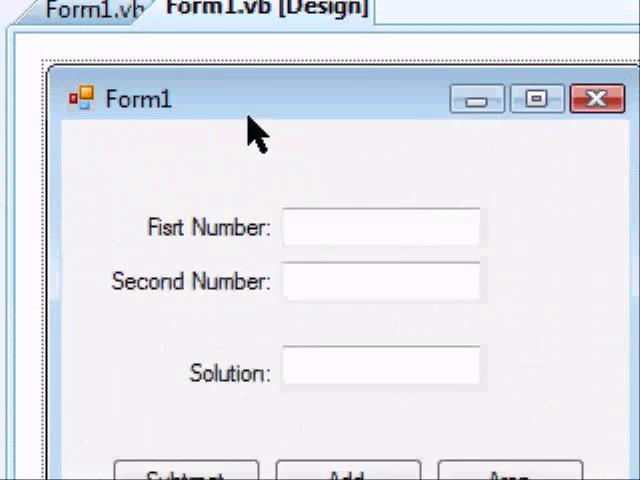